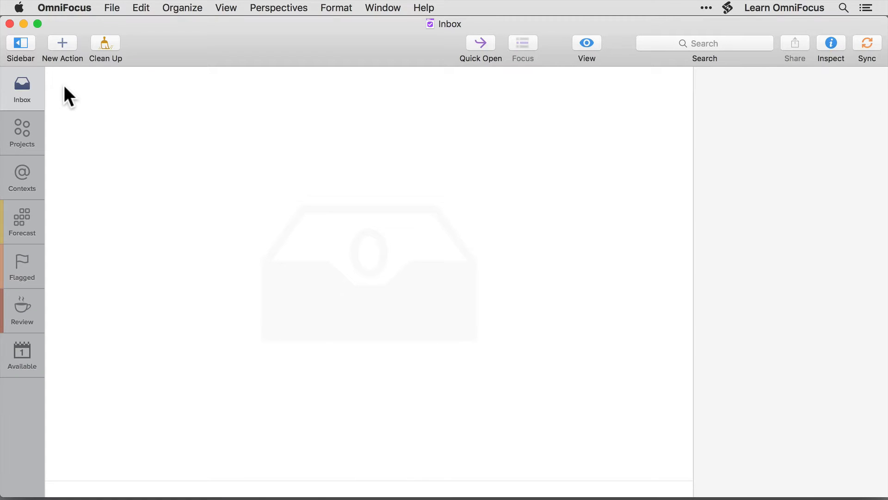
# Switch from the Inbox to the Projects perspective, showing the month-end invoices action's details
pyautogui.click(22, 131)
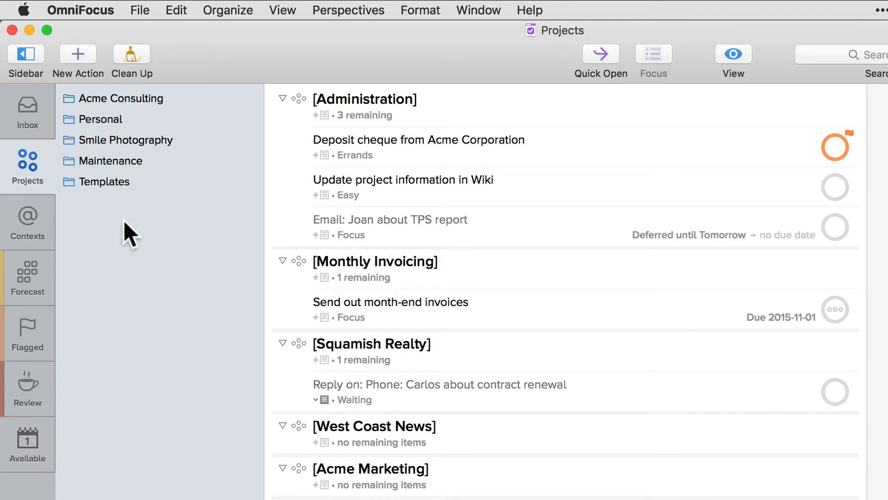
pyautogui.click(391, 308)
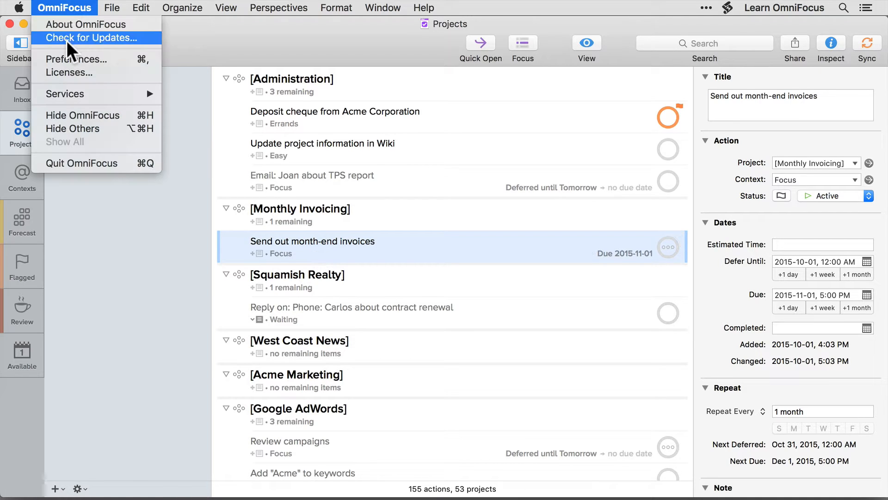
# In Preferences > Layout, change the outline layout from Fluid to Custom Columns
pyautogui.click(73, 59)
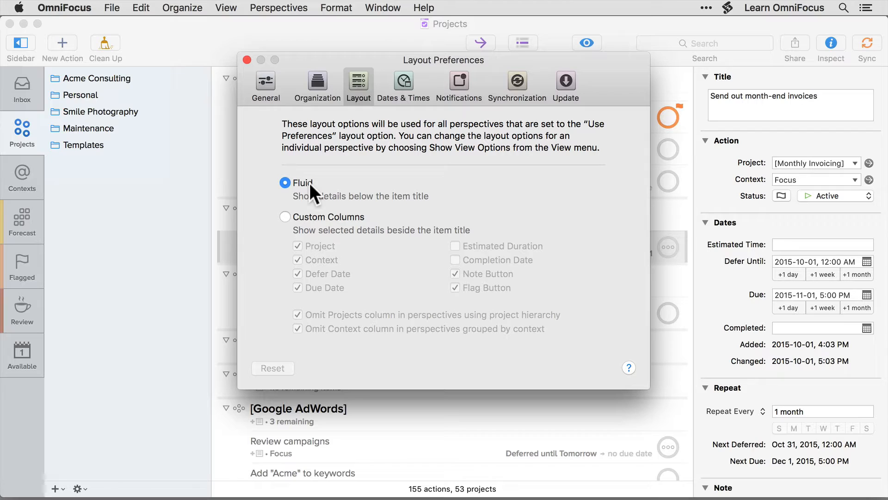
pyautogui.moveTo(314, 221)
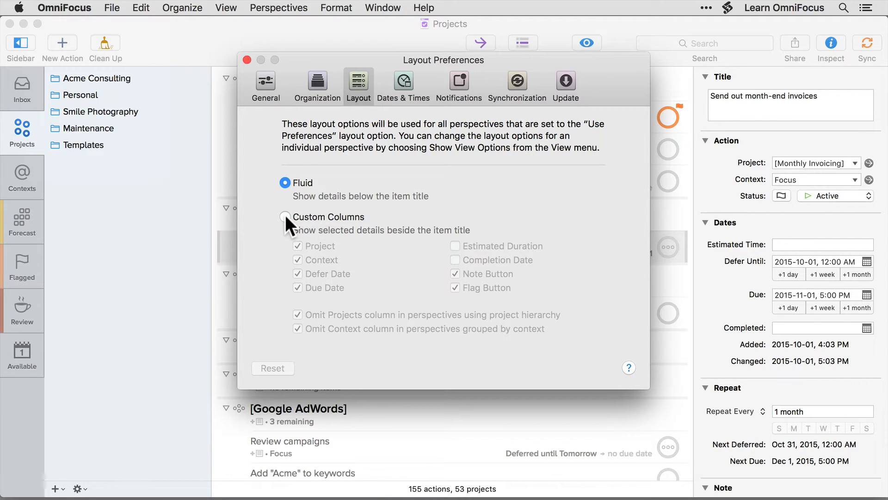
pyautogui.click(285, 217)
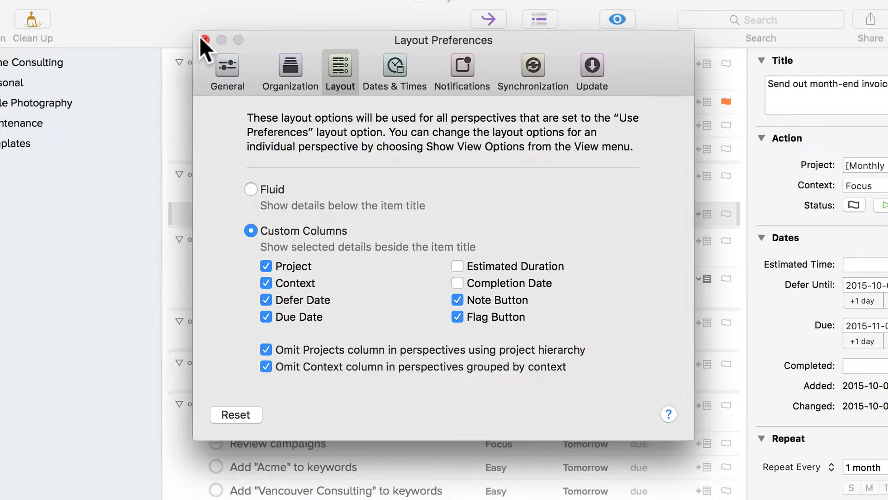
# Close the Layout preferences window to see context, defer and due columns
pyautogui.click(204, 40)
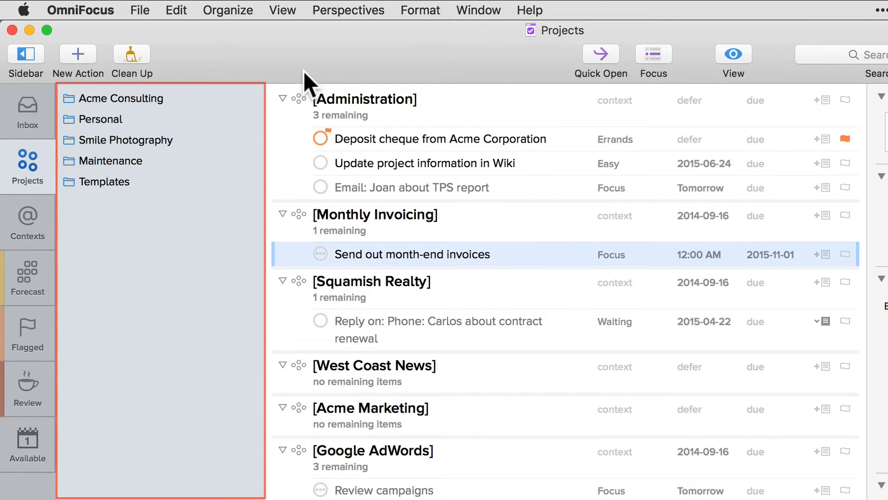
pyautogui.moveTo(204, 114)
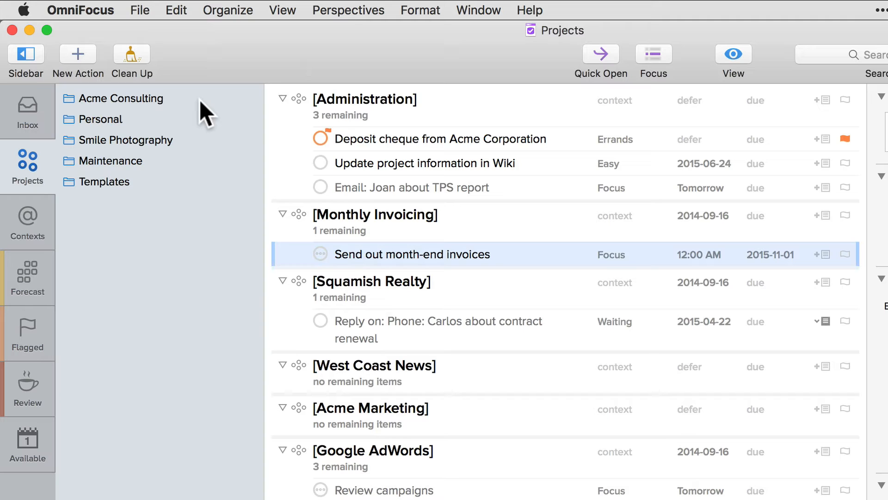
pyautogui.moveTo(28, 221)
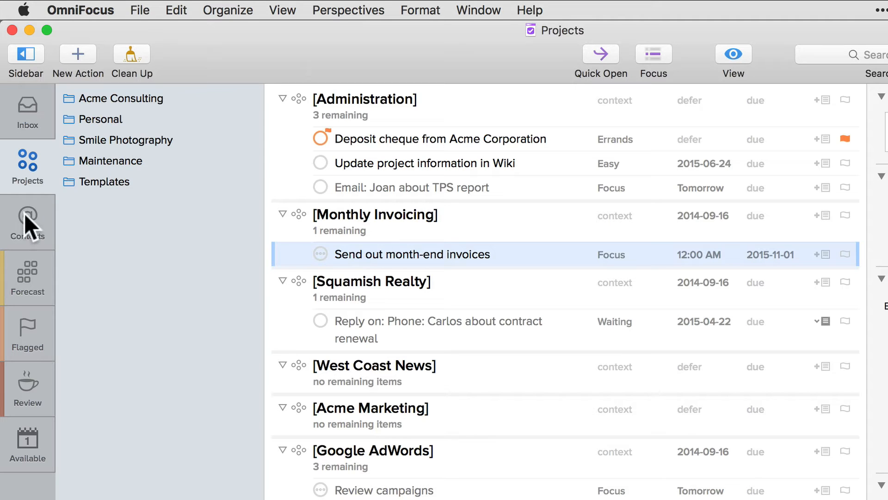
# In the Contexts view, move the Wiki update action from Energy: Easy to Energy: Focus
pyautogui.click(28, 221)
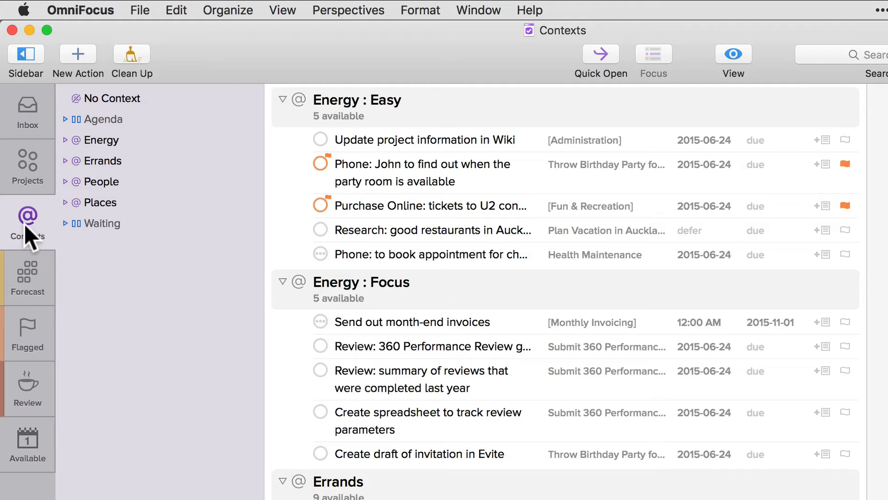
pyautogui.moveTo(176, 260)
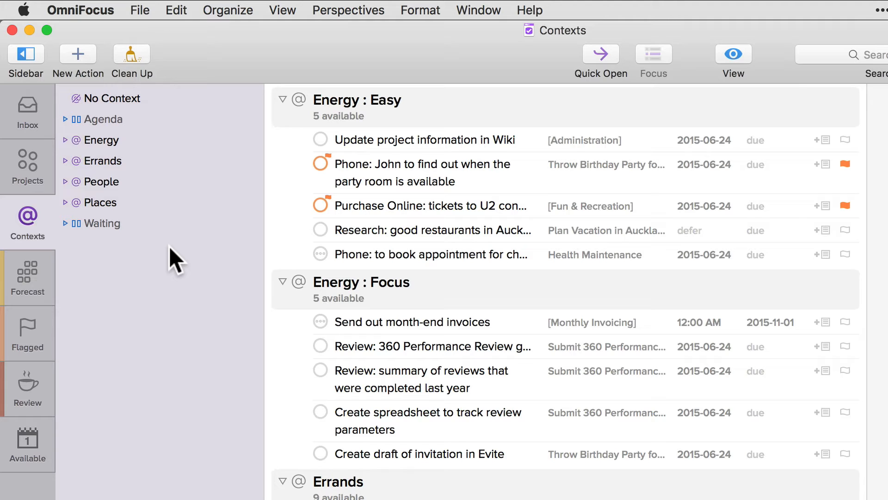
pyautogui.moveTo(366, 147)
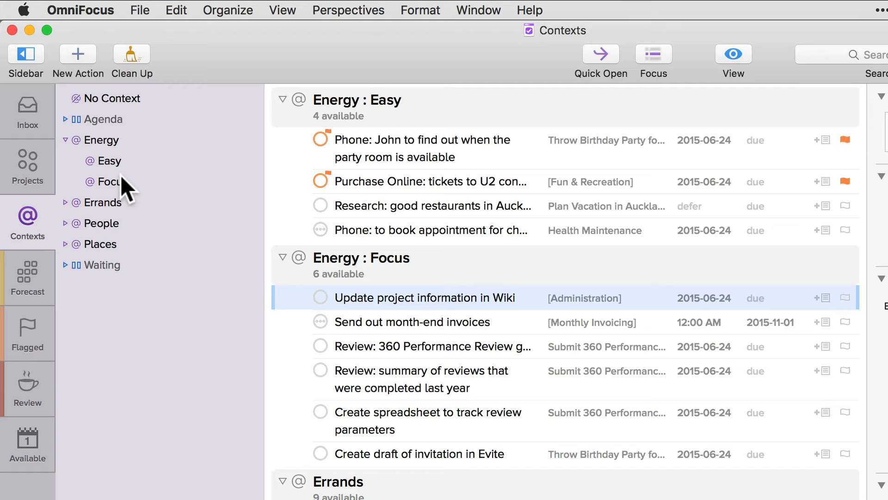
pyautogui.click(422, 379)
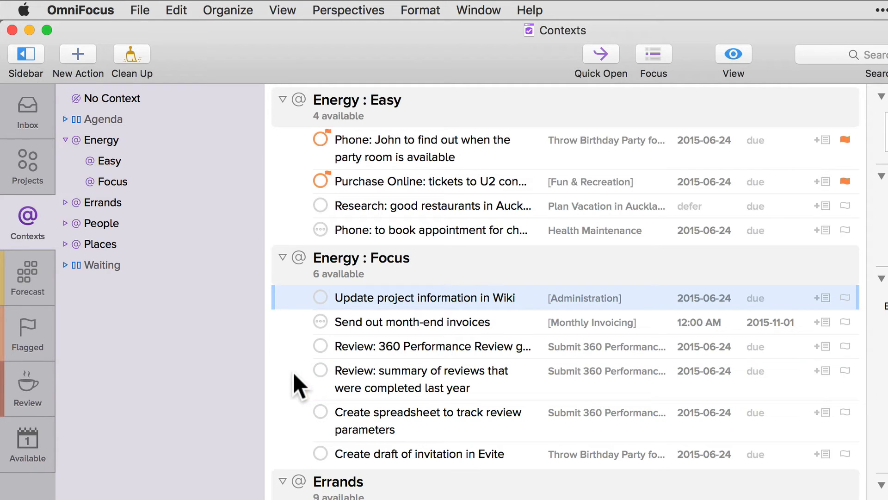
# Set View > Show Full Item Title to When Selected and select the review summary action
pyautogui.click(282, 9)
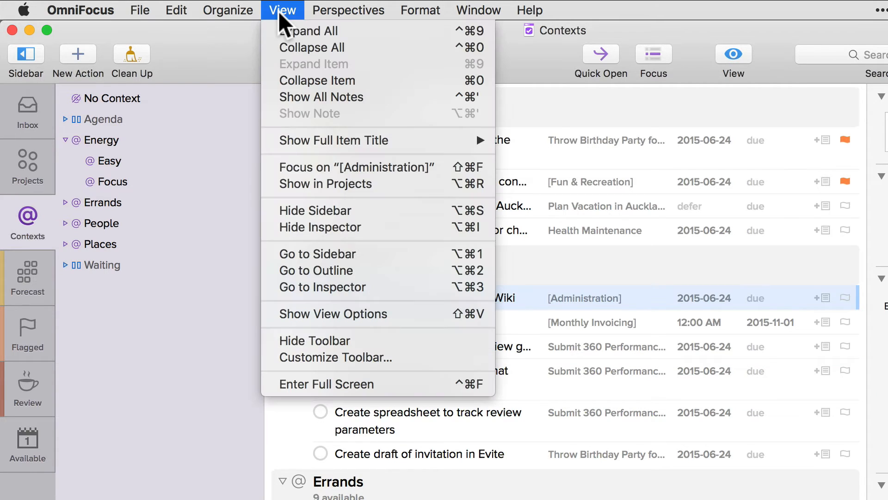
pyautogui.moveTo(334, 140)
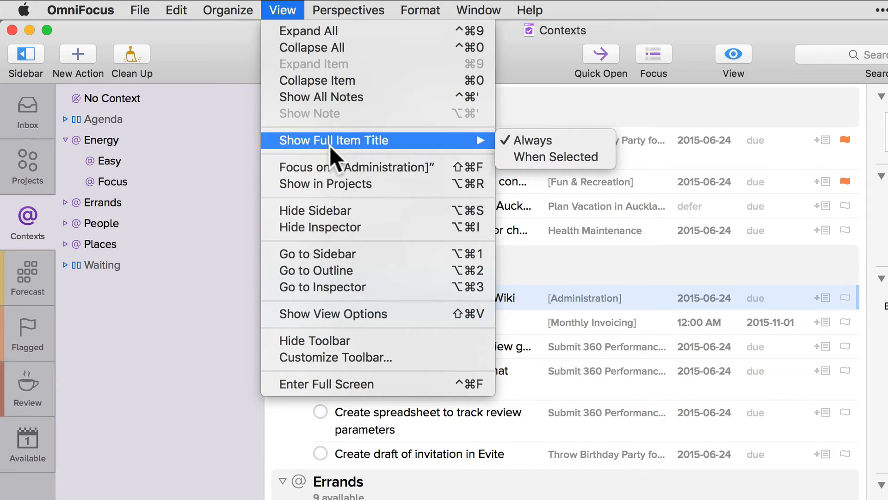
pyautogui.moveTo(544, 146)
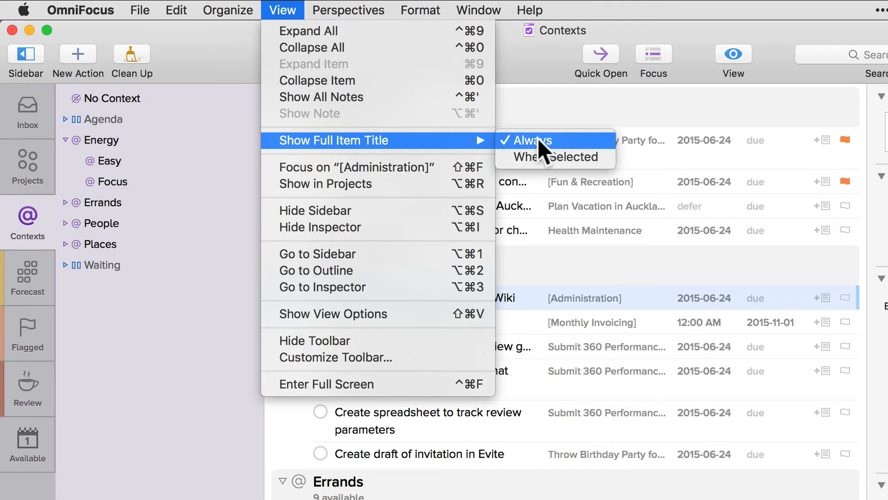
pyautogui.moveTo(544, 157)
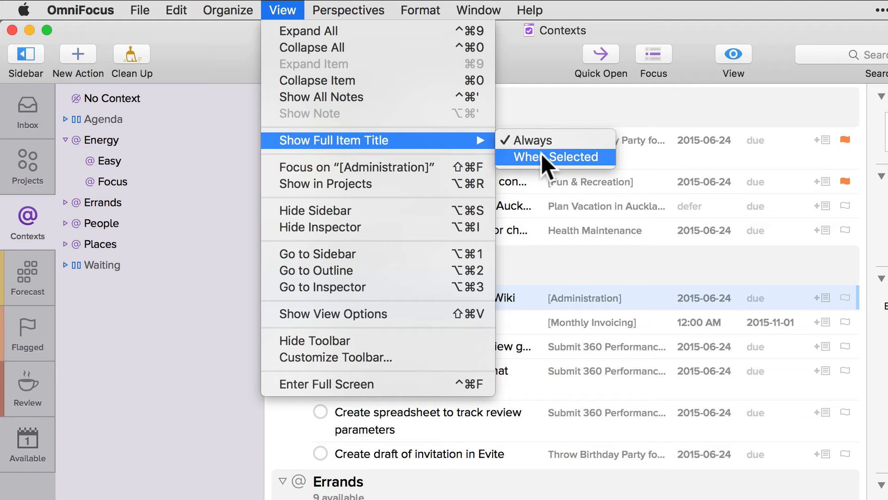
pyautogui.click(553, 157)
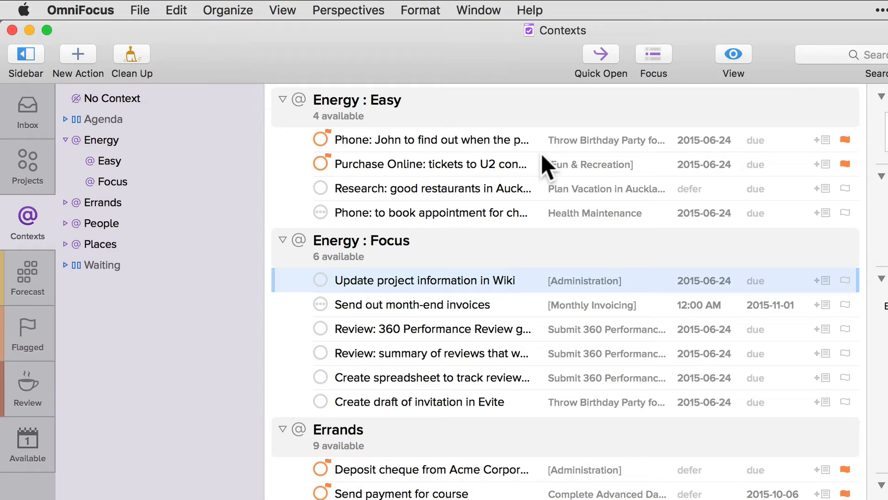
pyautogui.moveTo(303, 360)
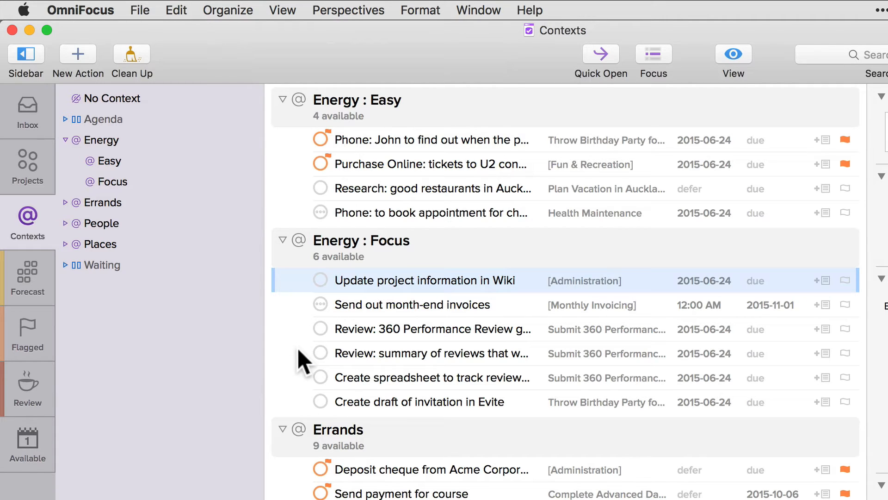
pyautogui.click(430, 353)
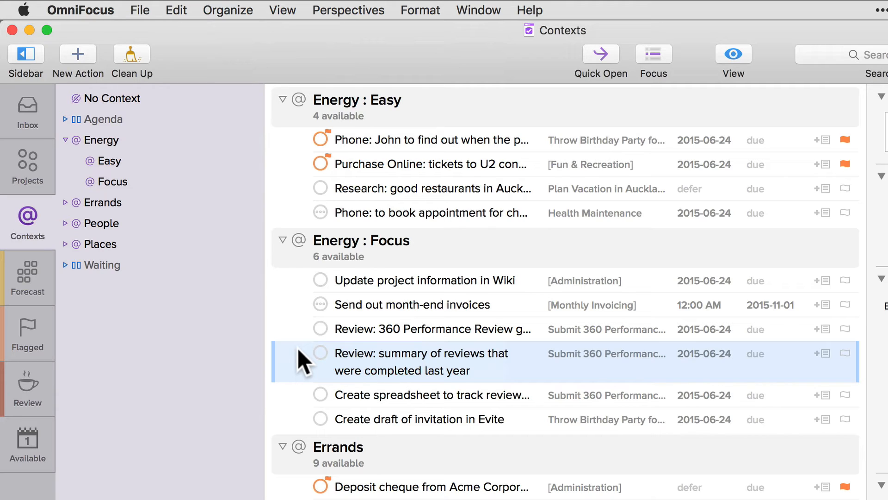
pyautogui.moveTo(126, 68)
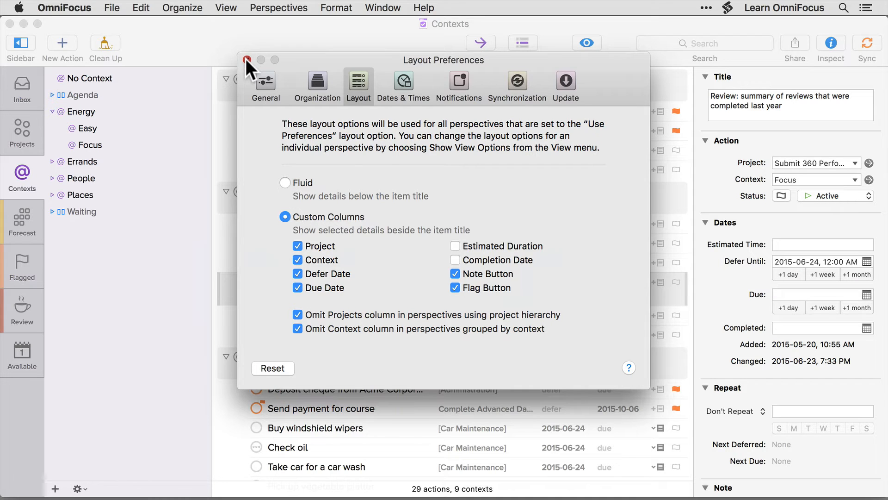
pyautogui.click(247, 60)
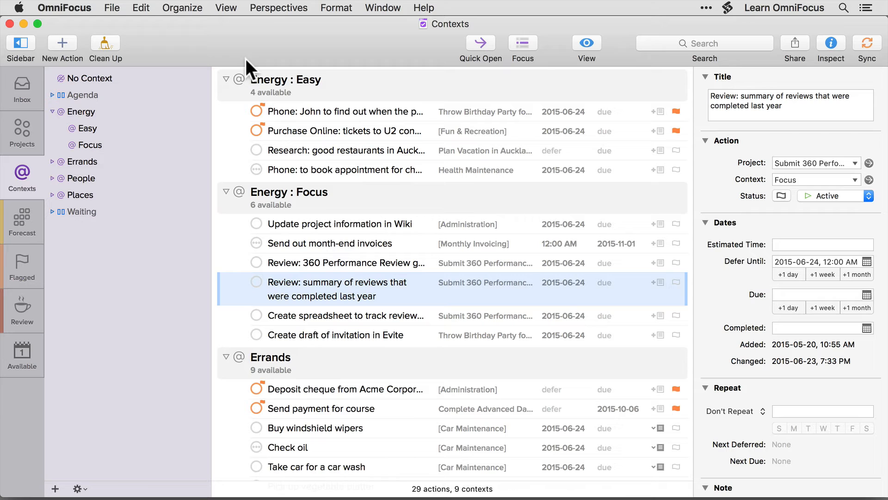
pyautogui.click(586, 43)
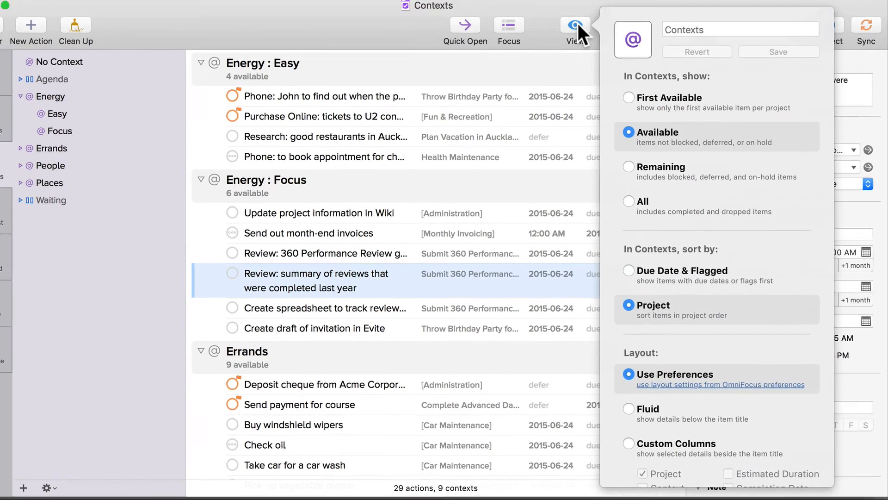
pyautogui.scroll(-3)
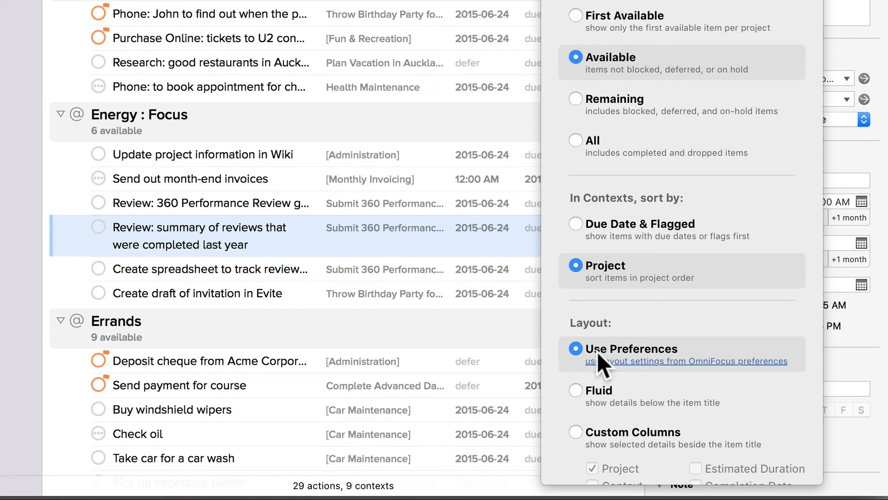
pyautogui.moveTo(583, 402)
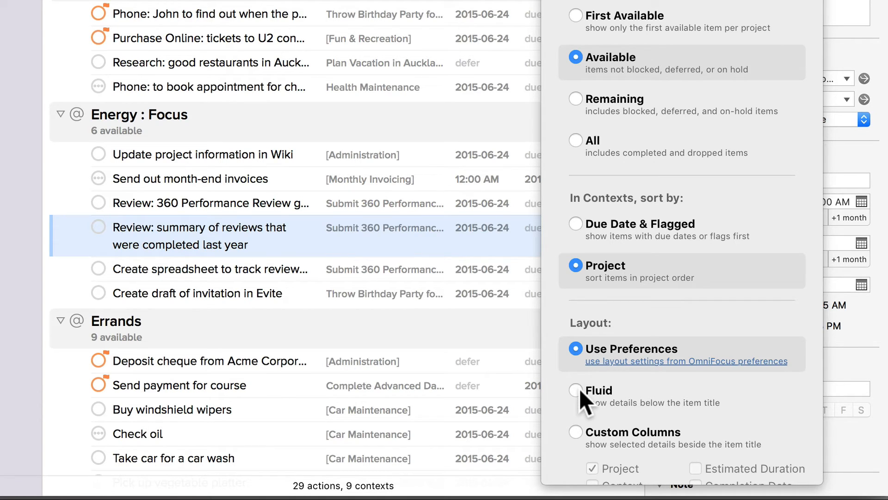
pyautogui.click(576, 389)
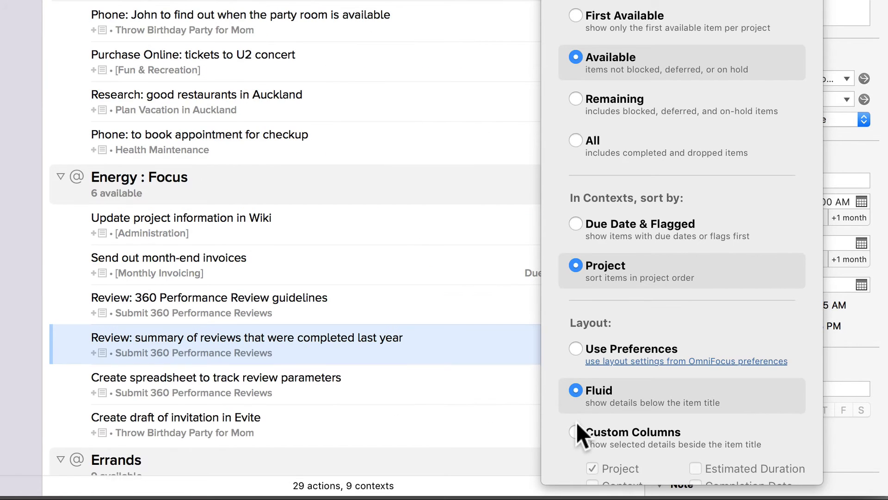
pyautogui.click(576, 431)
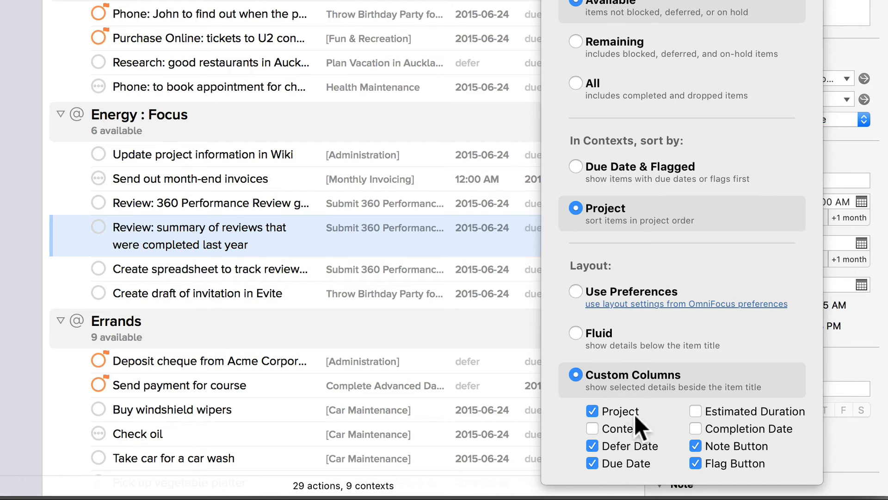
pyautogui.click(576, 295)
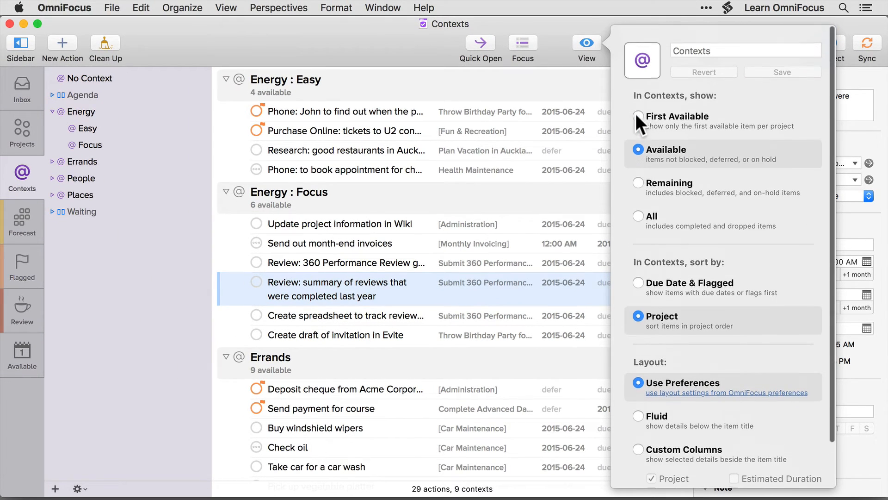
pyautogui.click(586, 43)
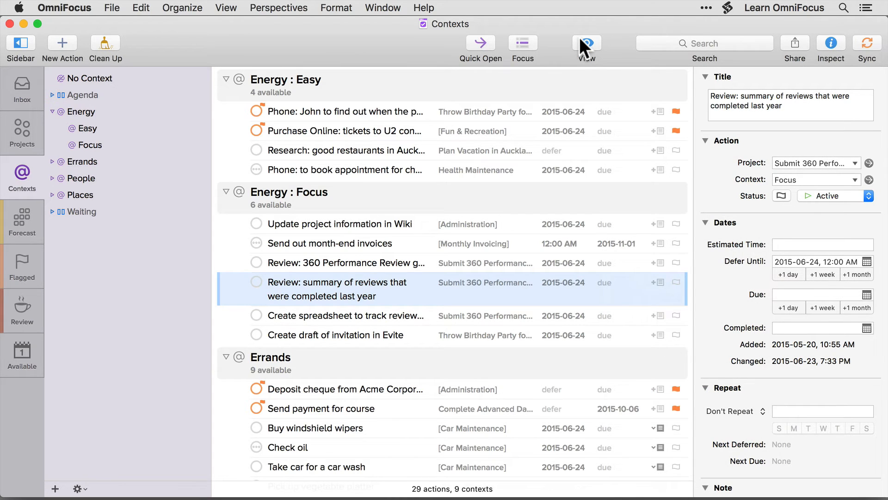
pyautogui.click(278, 7)
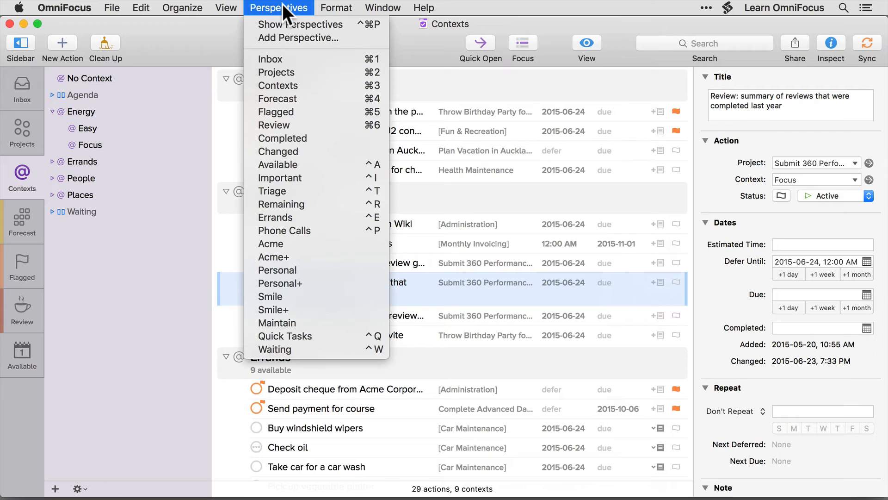
pyautogui.click(301, 25)
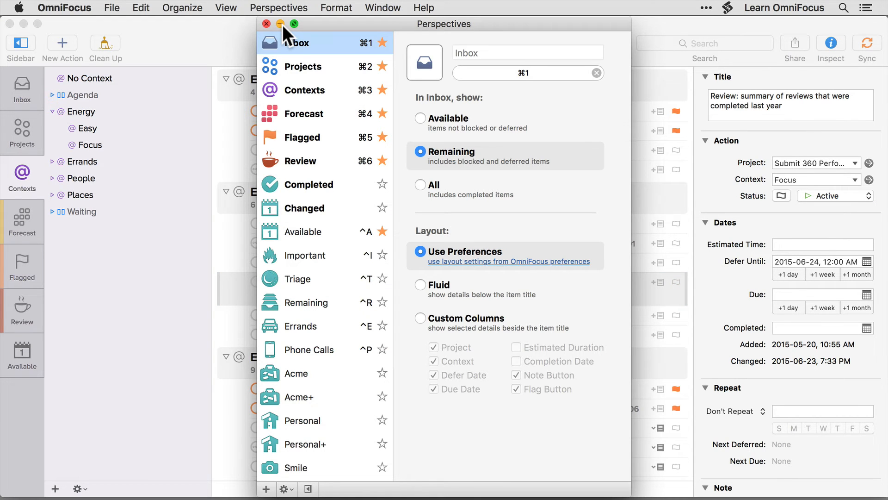
pyautogui.moveTo(328, 247)
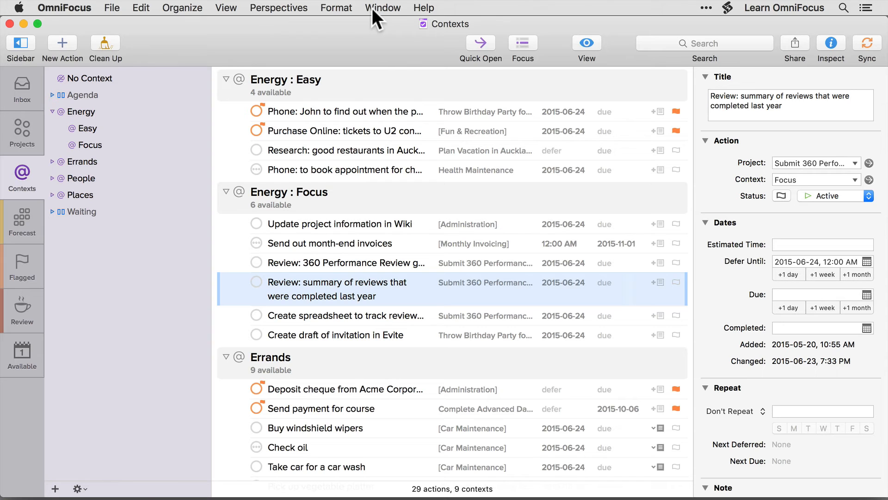
# Try quick entry layouts Fluid, then Custom Columns with Estimated Duration, and cancel
pyautogui.click(383, 7)
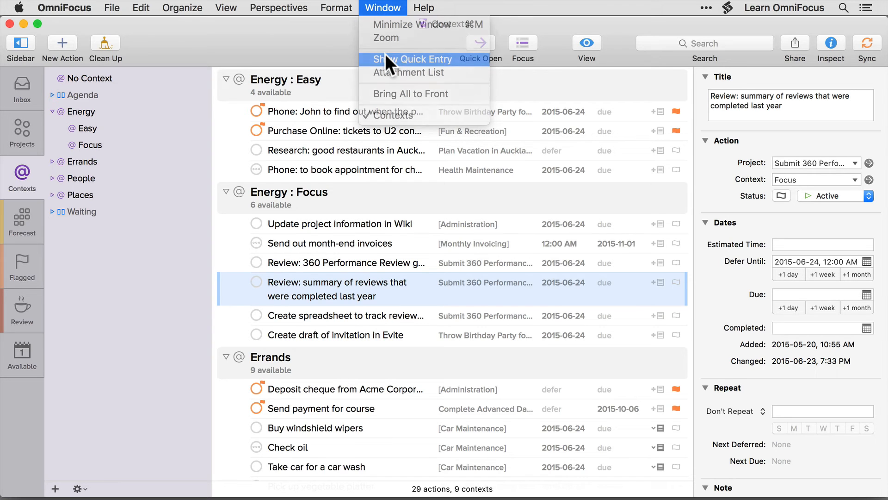
pyautogui.click(419, 59)
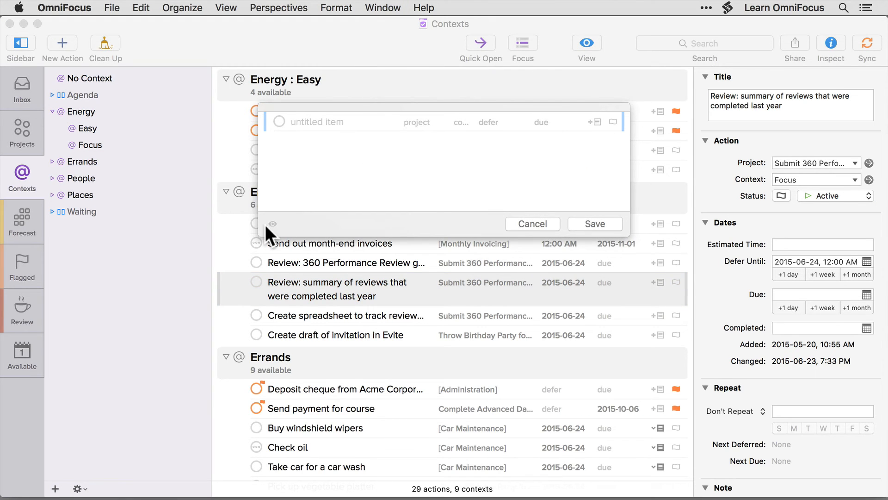
pyautogui.click(272, 223)
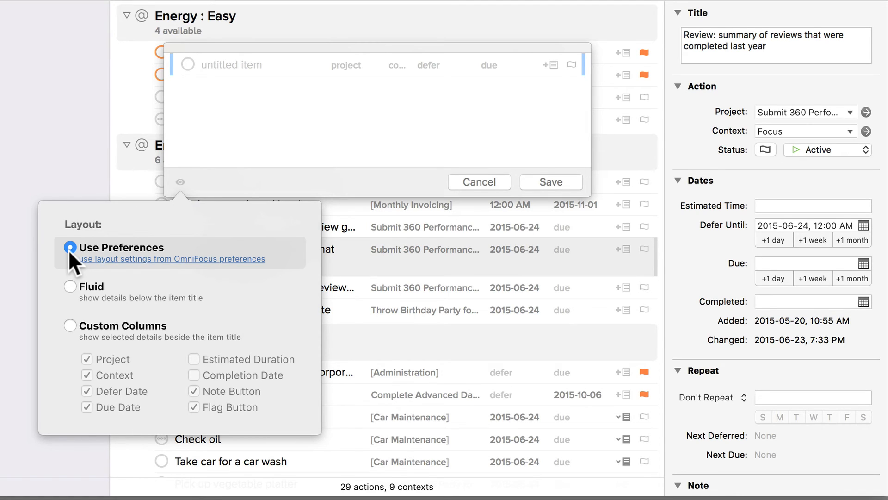
pyautogui.moveTo(72, 296)
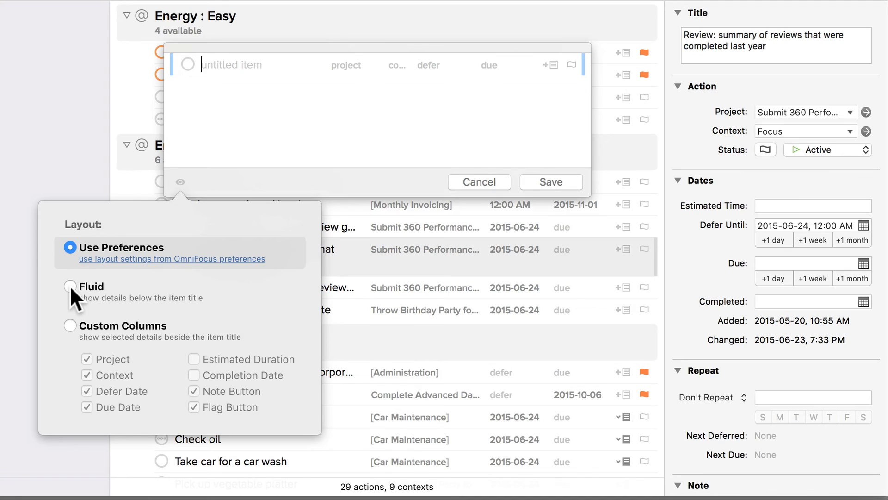
pyautogui.click(69, 286)
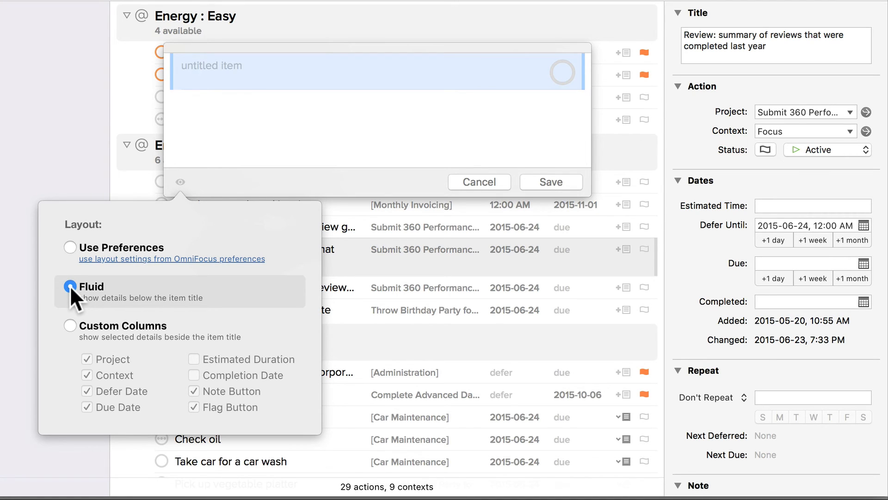
pyautogui.moveTo(74, 337)
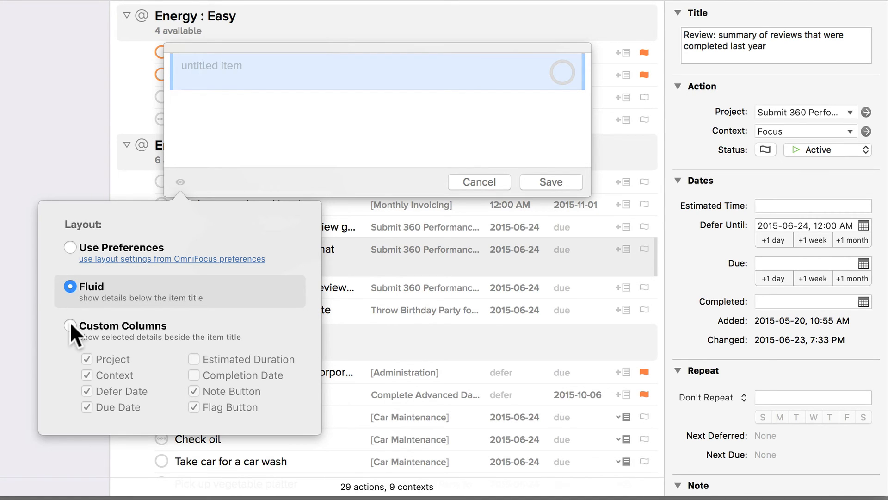
pyautogui.click(71, 326)
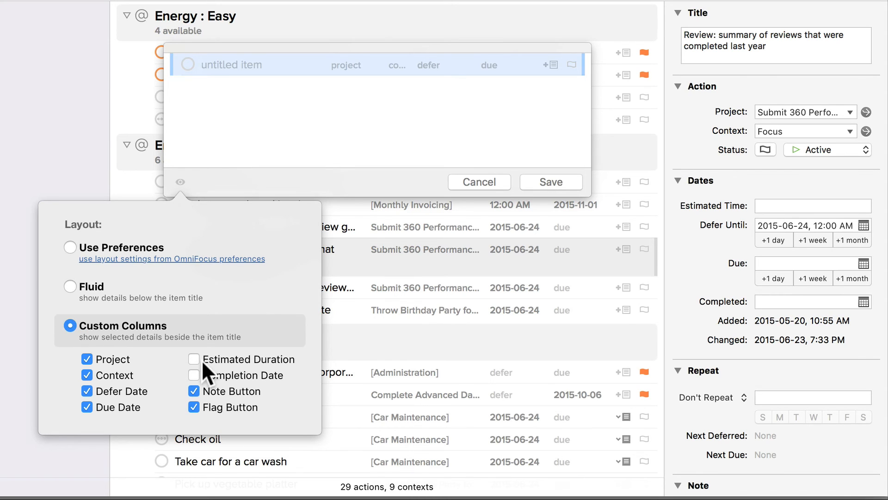
pyautogui.click(194, 358)
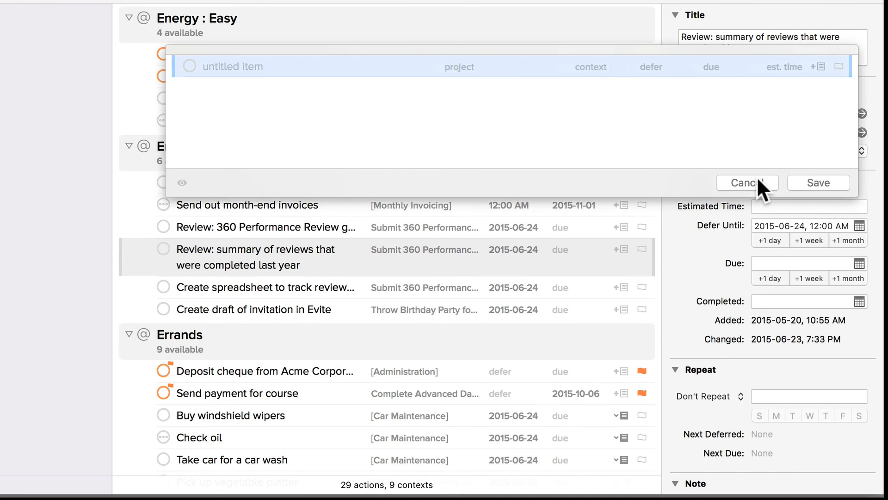
pyautogui.click(747, 182)
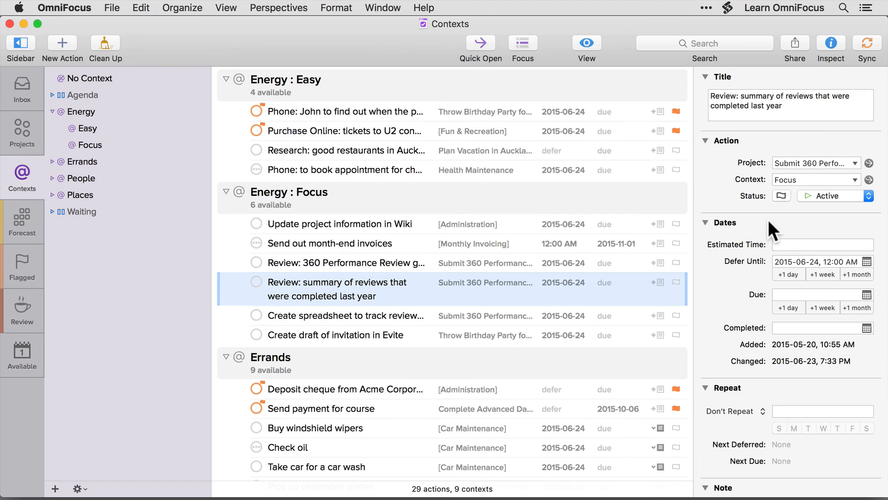
pyautogui.moveTo(409, 221)
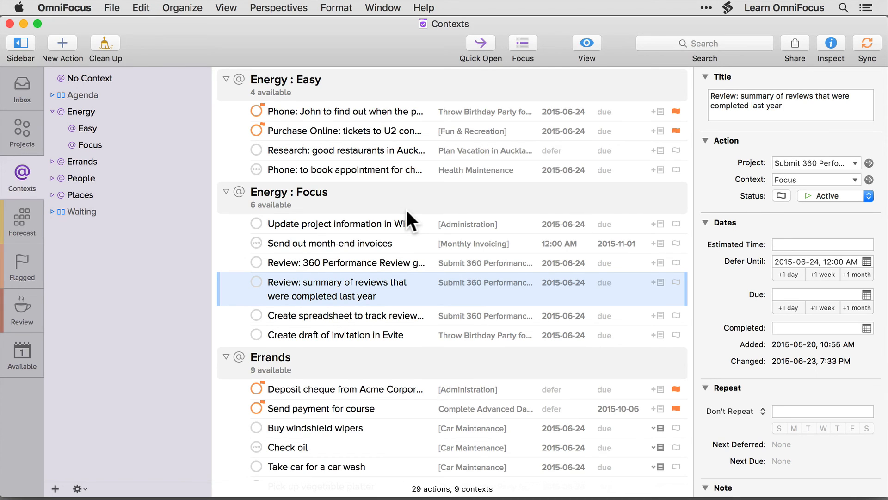